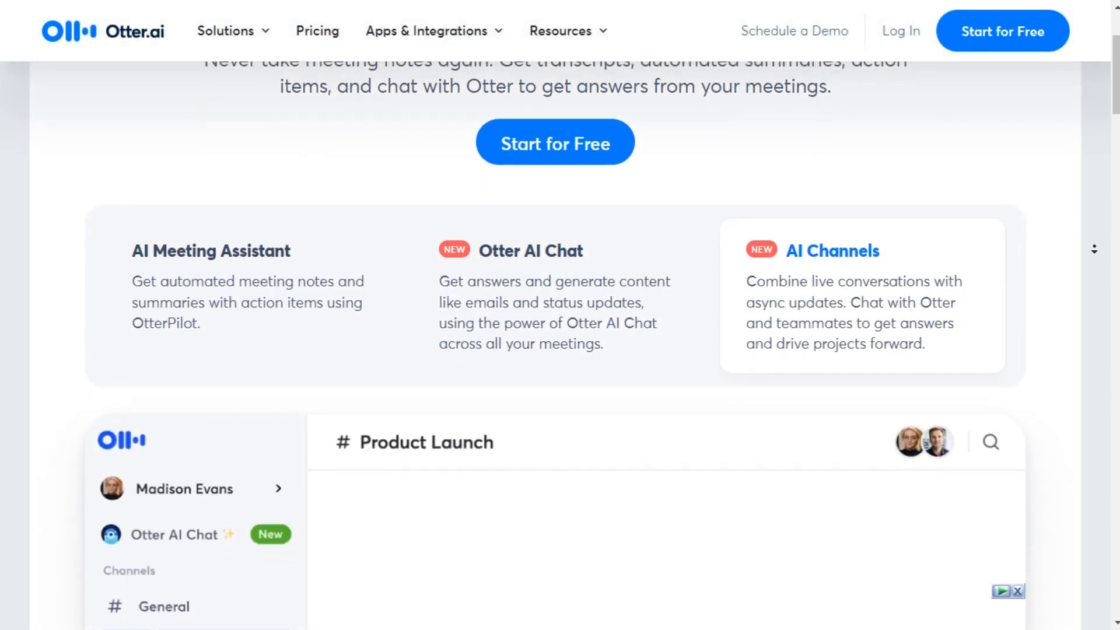
# Scroll through the Otter.ai meeting assistant features, then Notta's homepage customer logos
pyautogui.scroll(-3)
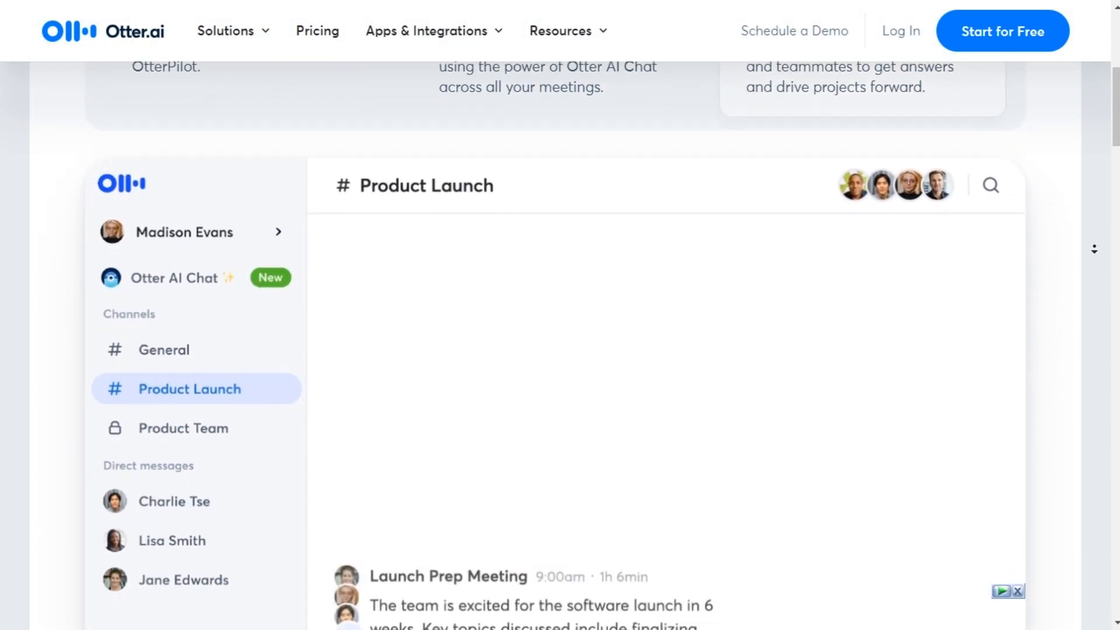
pyautogui.scroll(-3)
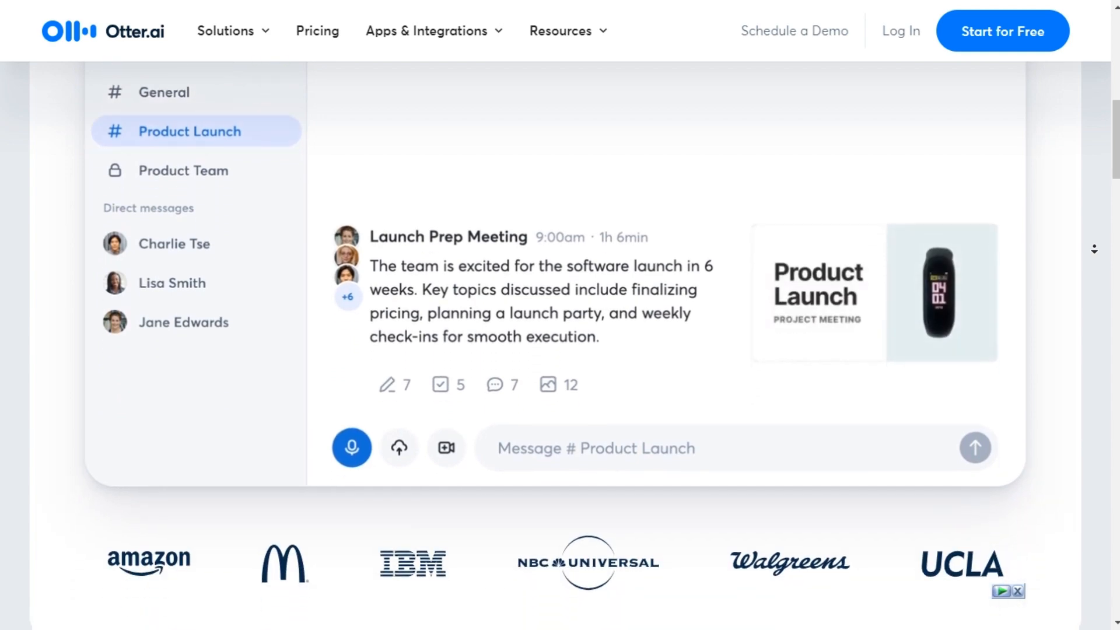
pyautogui.scroll(-3)
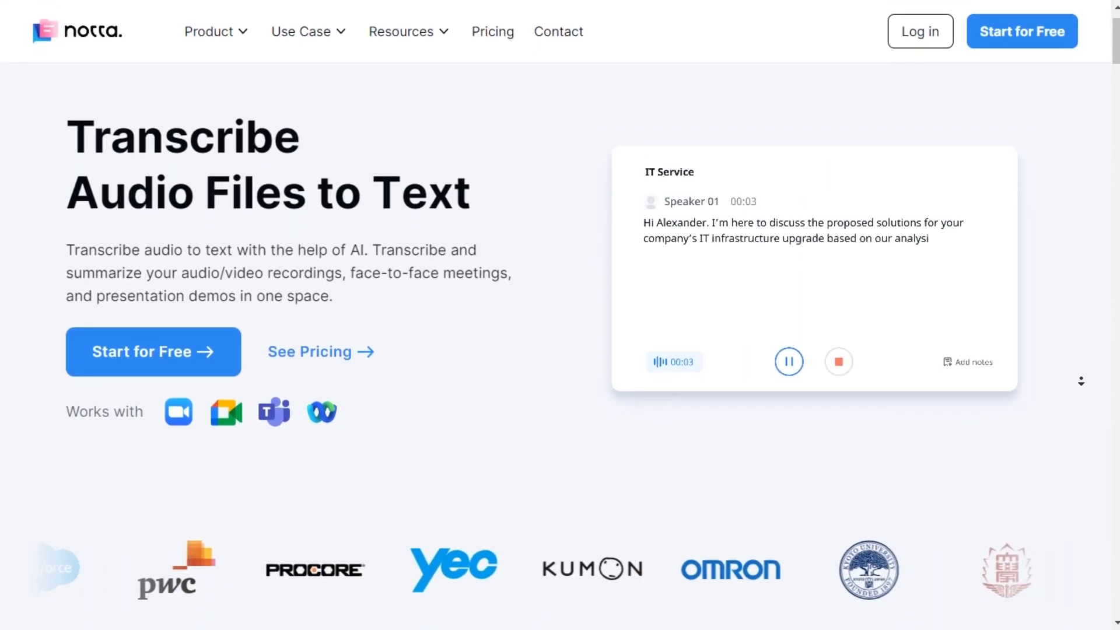
pyautogui.scroll(-3)
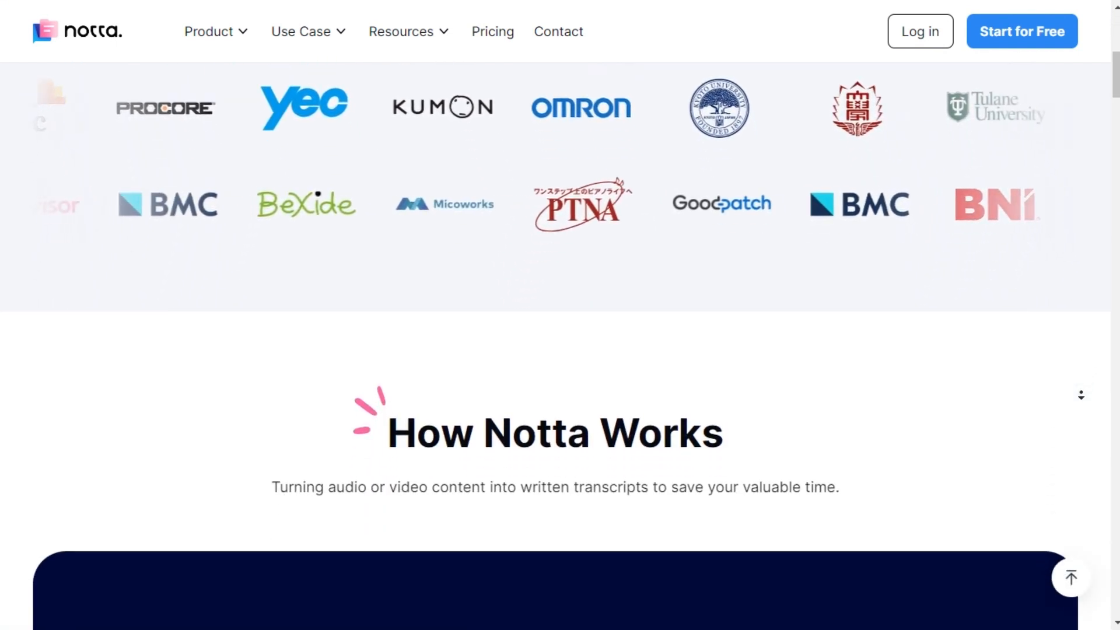
pyautogui.scroll(-3)
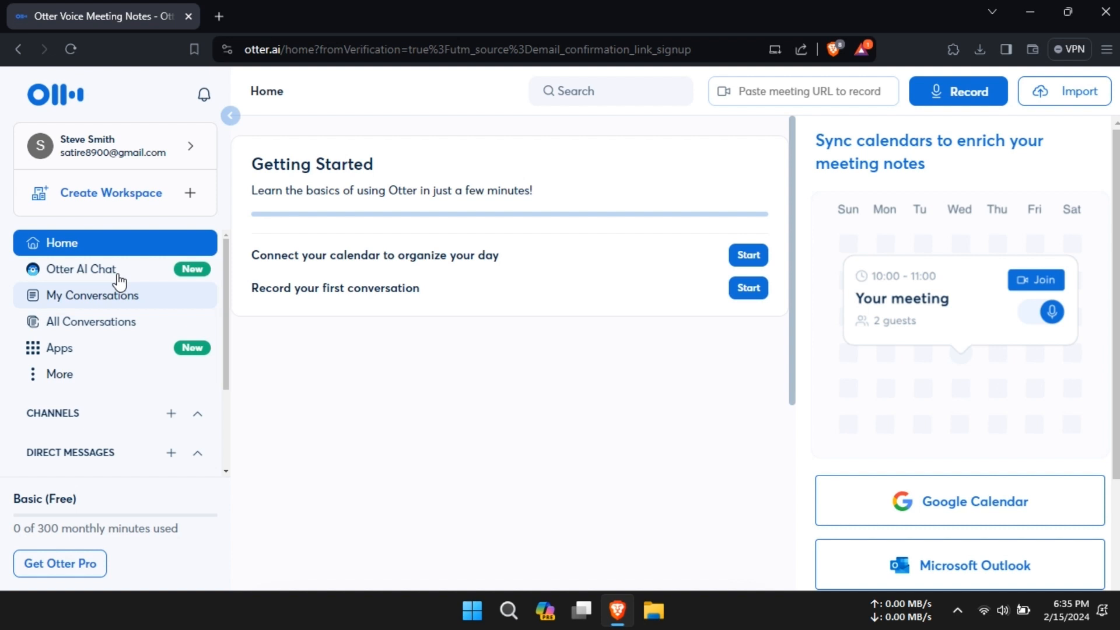
# Go to the Otter.ai Home dashboard with its Getting Started checklist and calendar sync
pyautogui.click(84, 269)
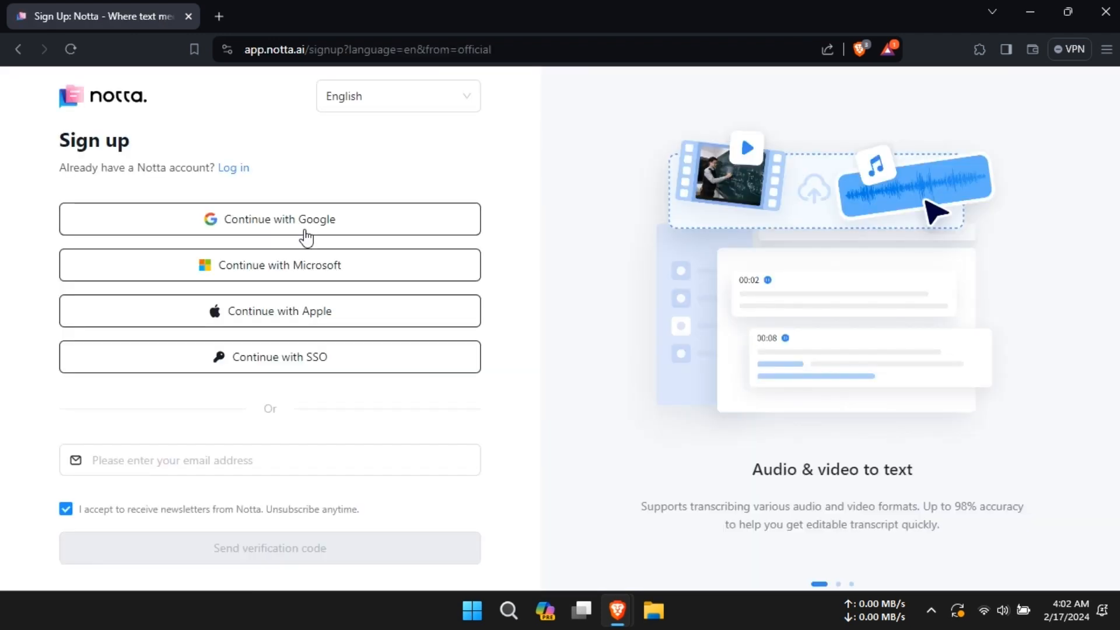
# Sign up for Notta with Google and dismiss the AI Notes announcement
pyautogui.click(269, 218)
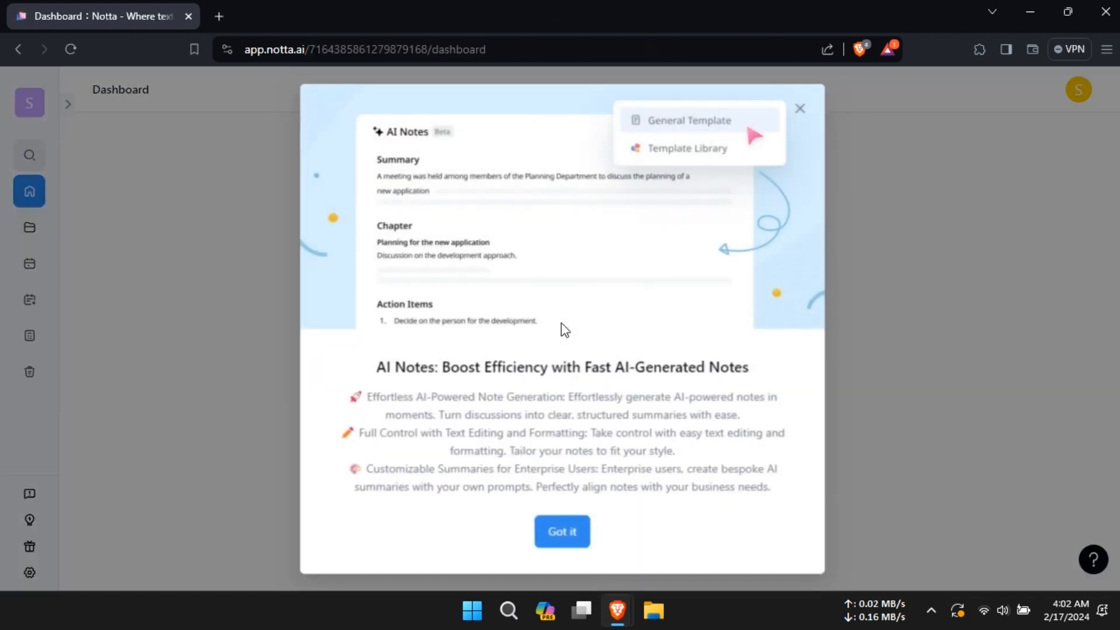
pyautogui.click(561, 531)
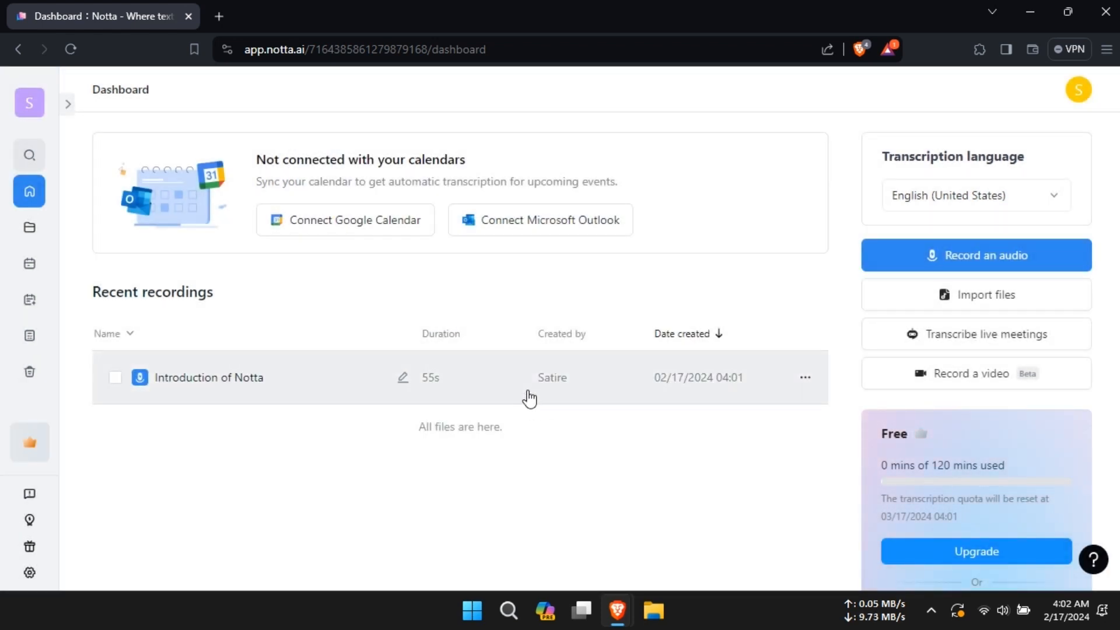
pyautogui.moveTo(658, 305)
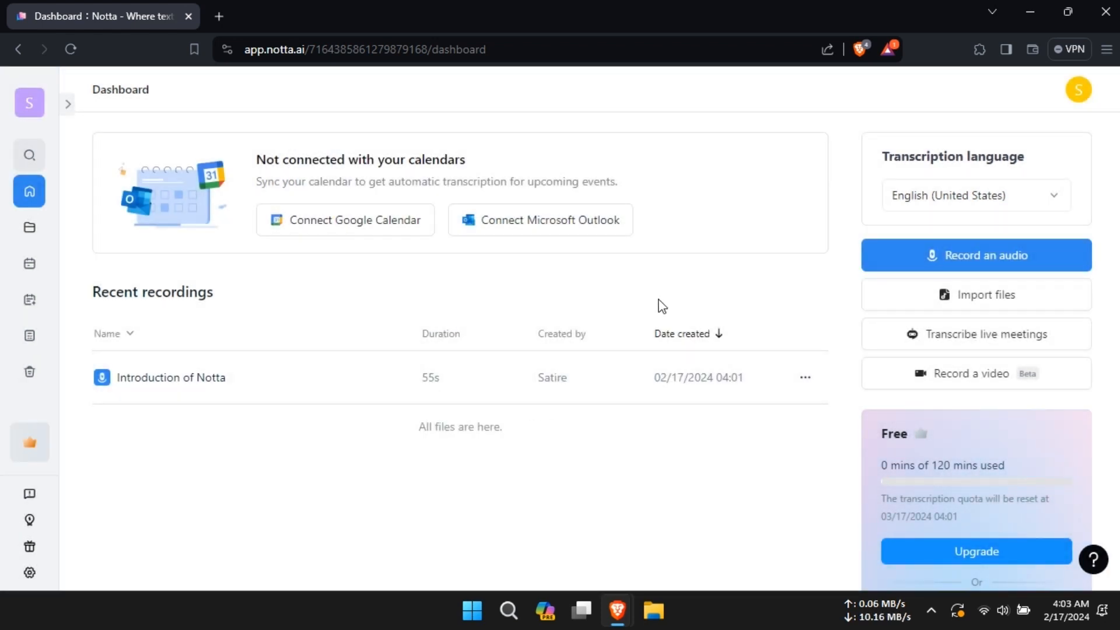
pyautogui.moveTo(29, 298)
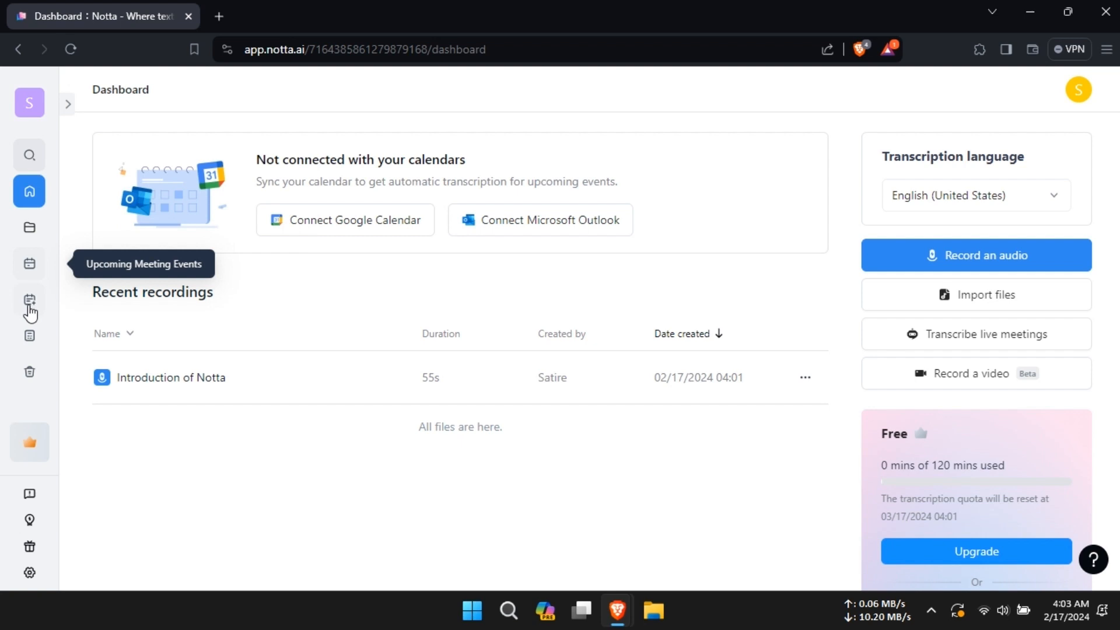
pyautogui.moveTo(589, 373)
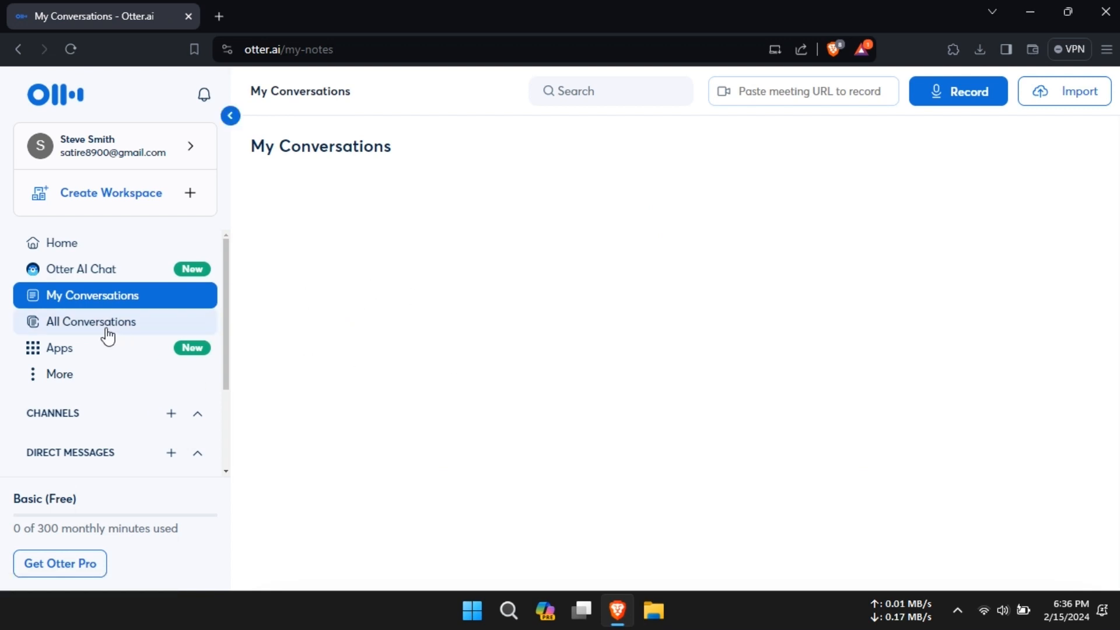
# View All Conversations, then the Apps settings listing Slack, Salesforce, HubSpot and Zoom
pyautogui.click(92, 321)
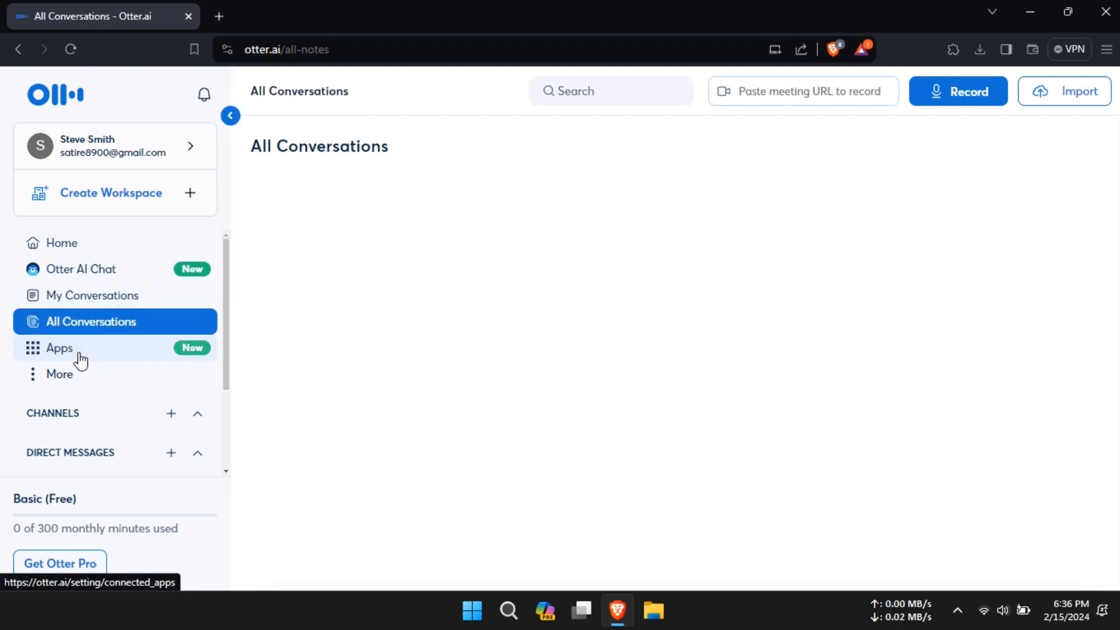
pyautogui.click(60, 347)
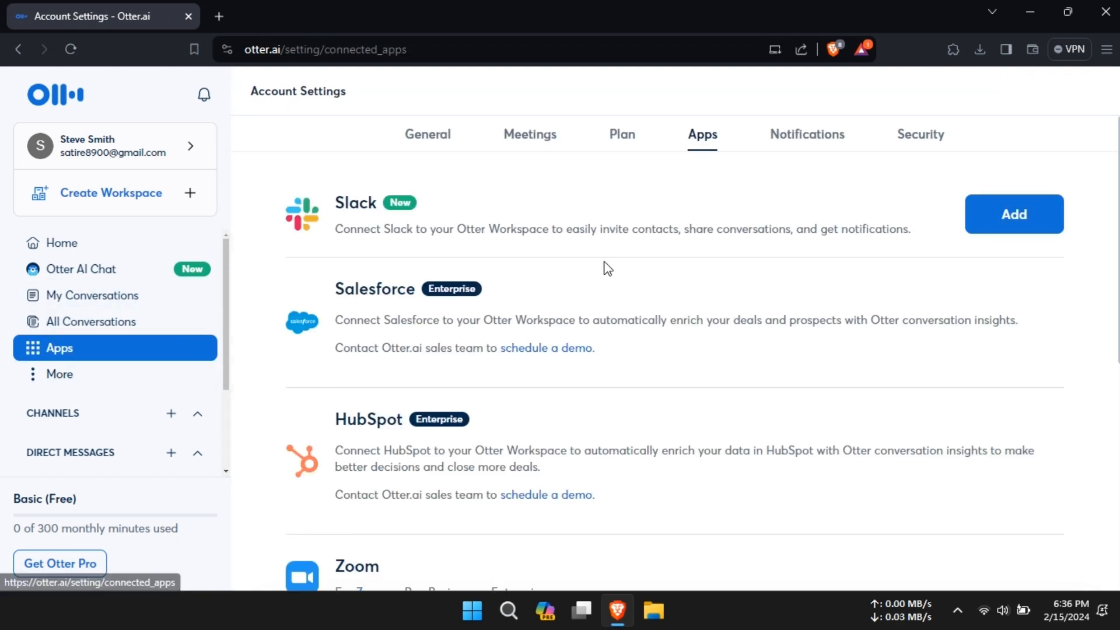
pyautogui.moveTo(257, 324)
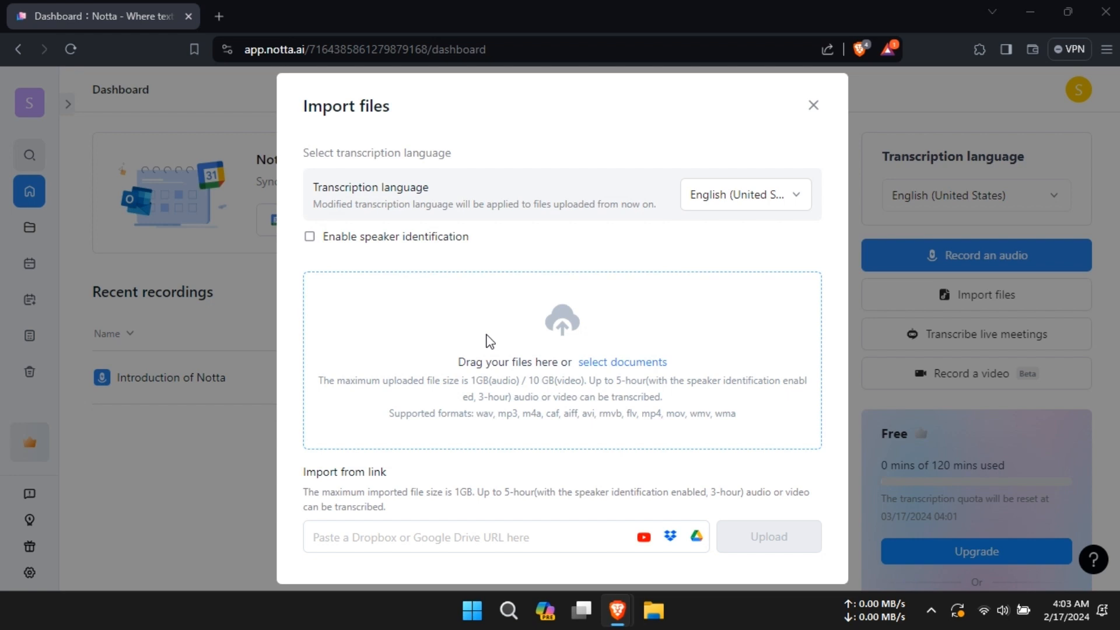
# Select the Key Meeting - Engineering recording in the import dialog and start its upload
pyautogui.click(621, 362)
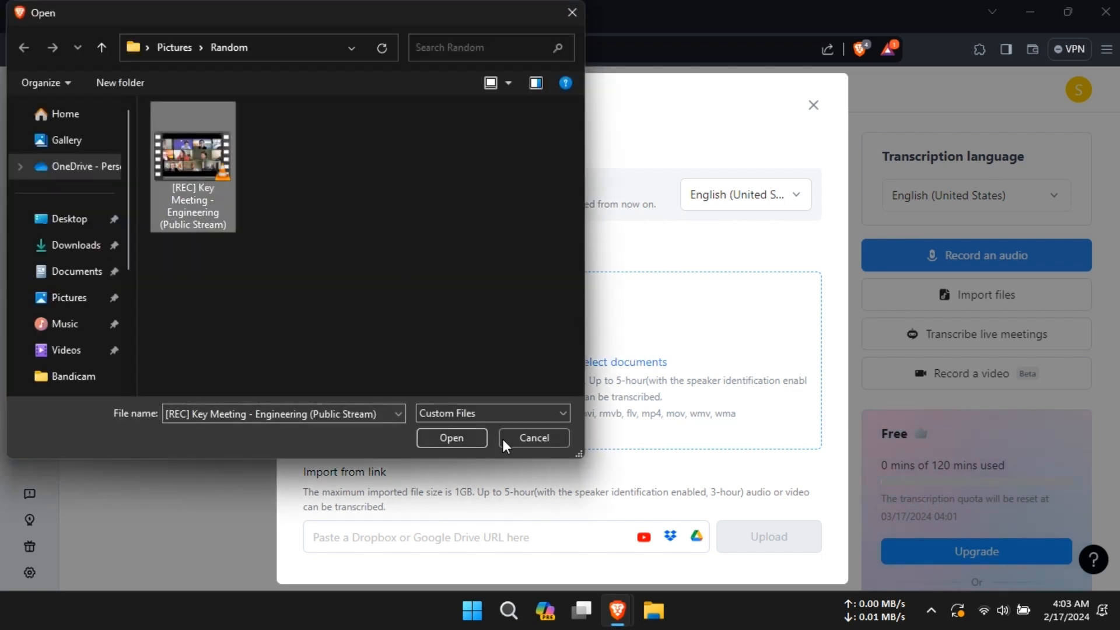
pyautogui.click(450, 436)
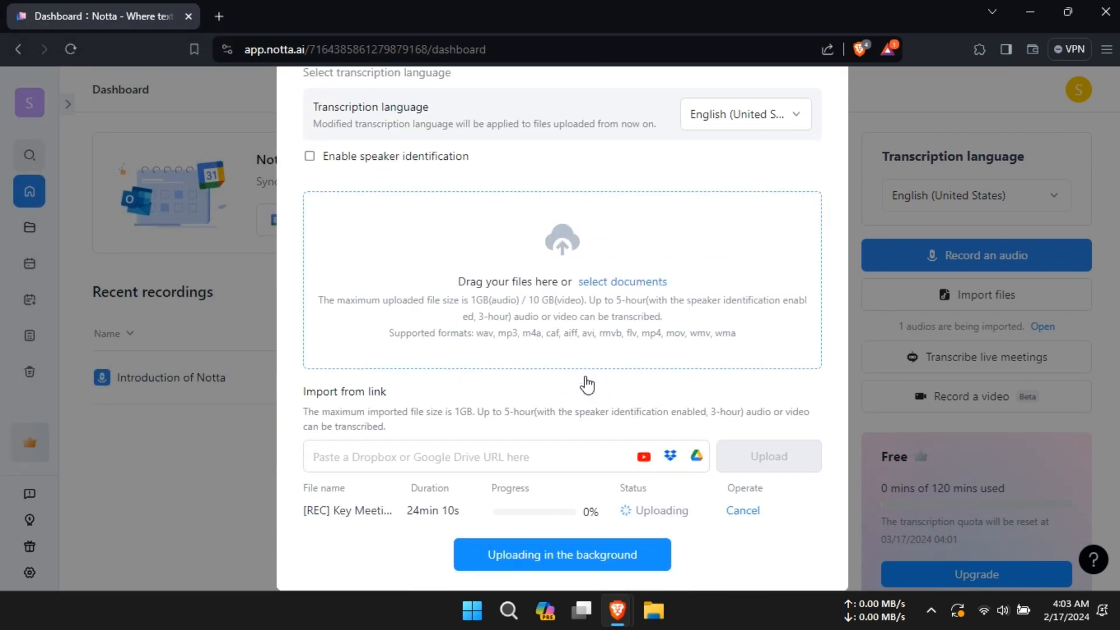
pyautogui.moveTo(418, 550)
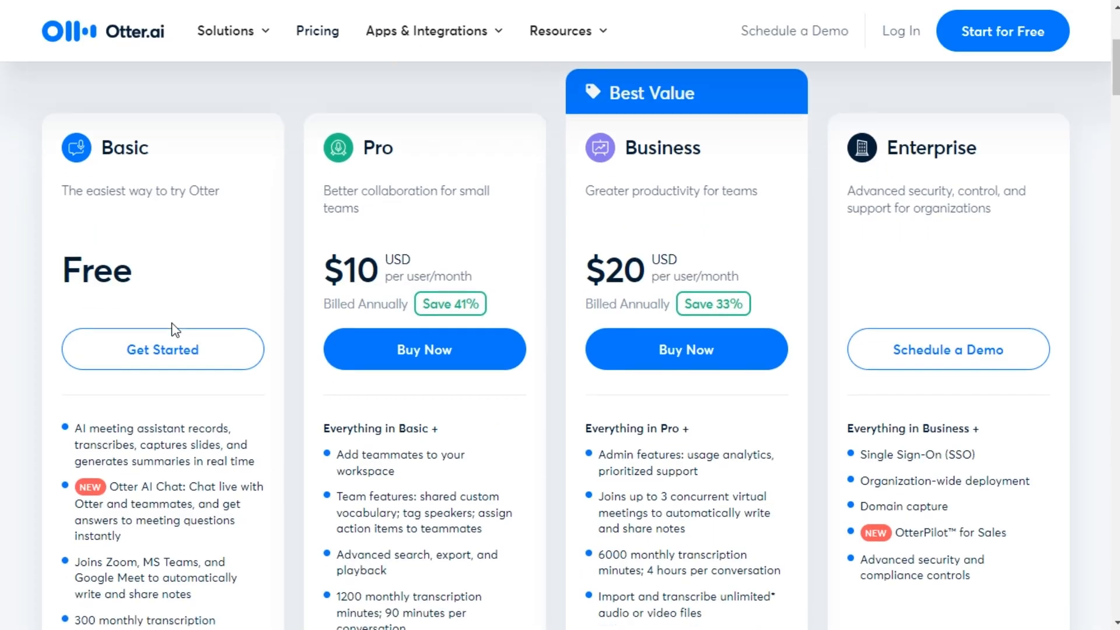
# Scroll the Otter.ai plan cards: Basic free, Pro $10, Business $20, Enterprise
pyautogui.scroll(-3)
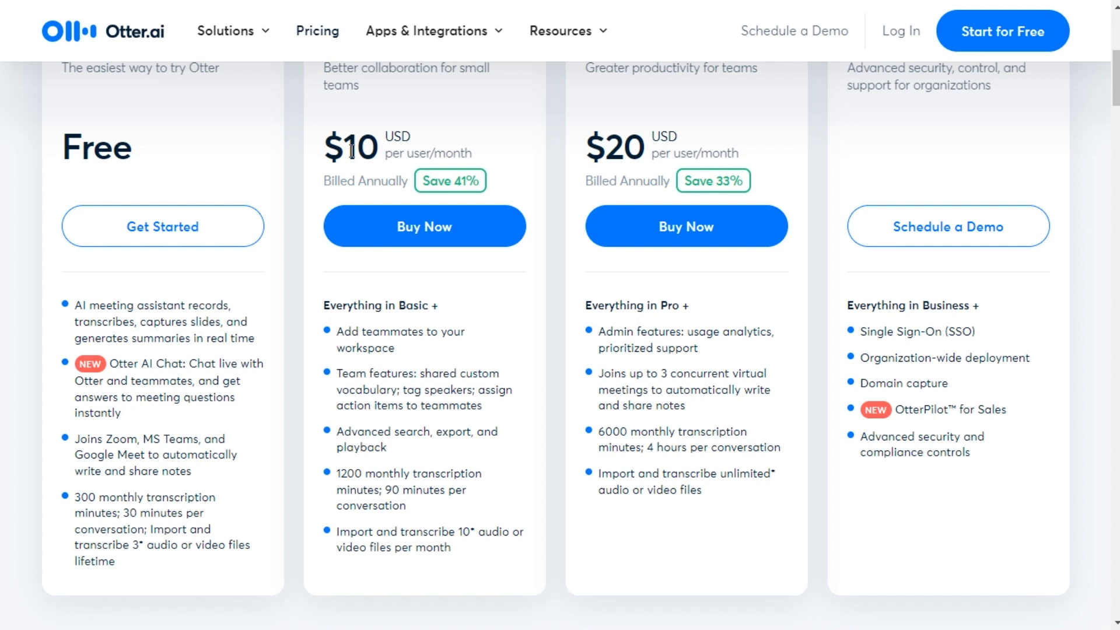
pyautogui.moveTo(143, 362)
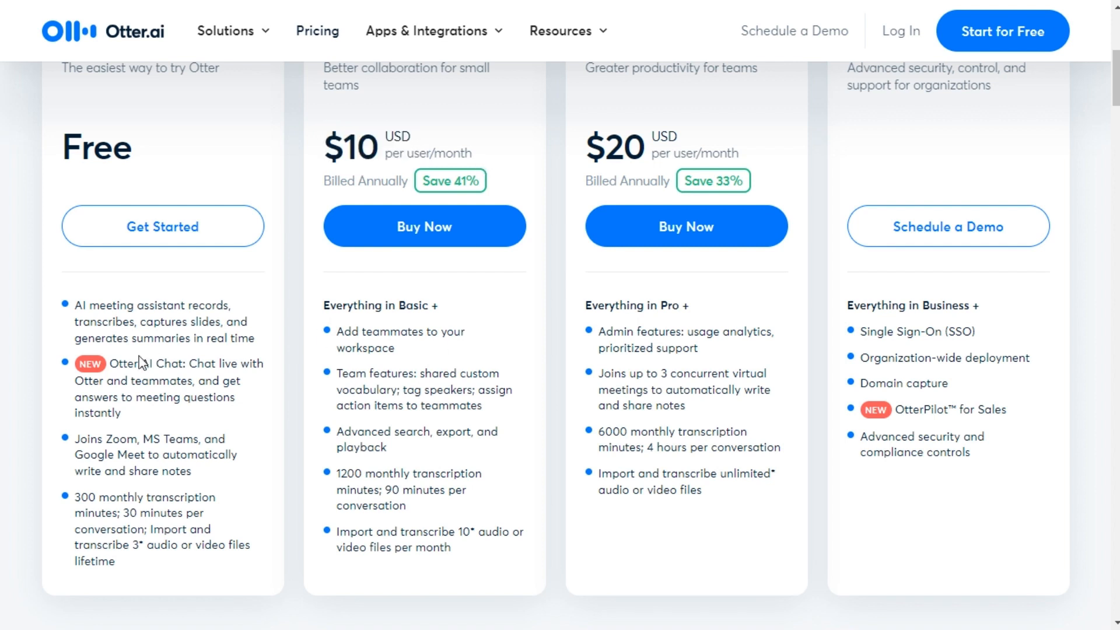
pyautogui.moveTo(551, 514)
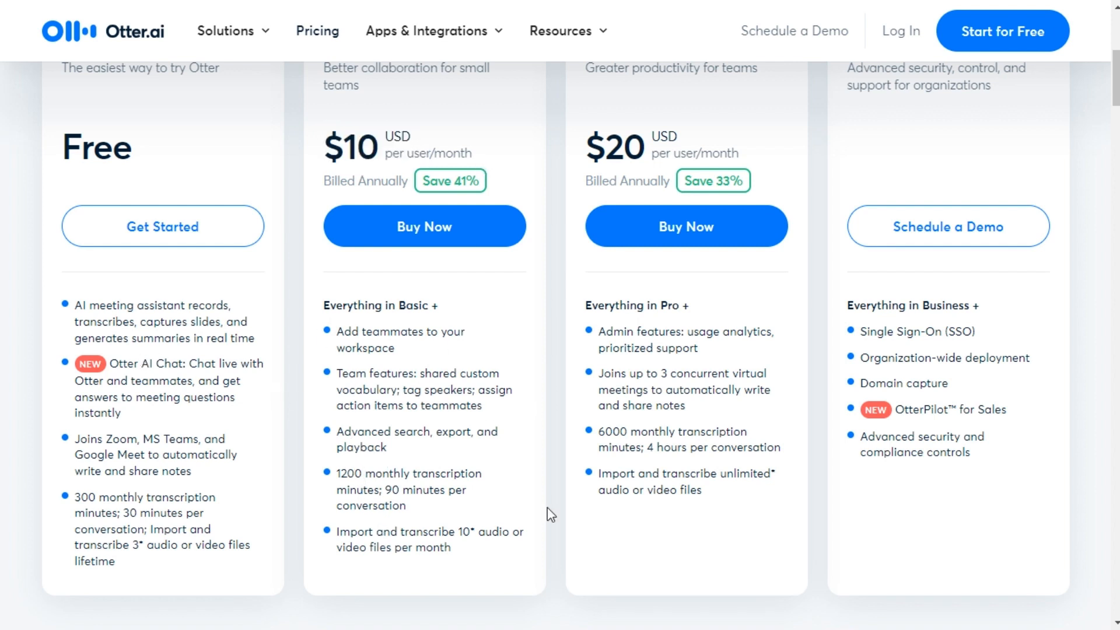
pyautogui.moveTo(657, 348)
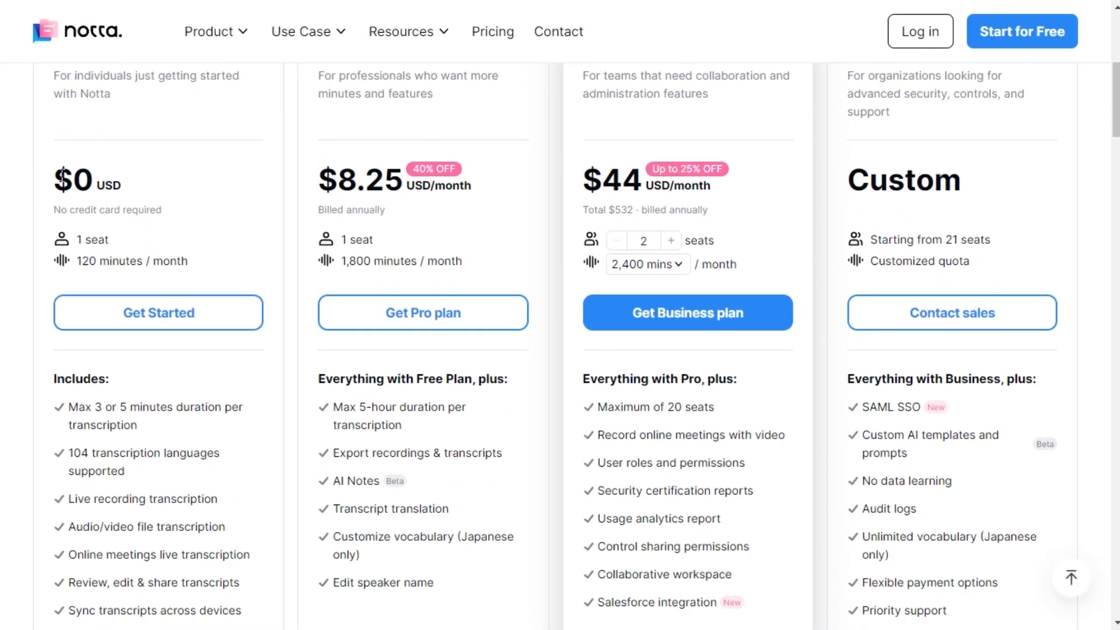
# Scroll through Notta's Free, Pro, Business and Enterprise plan cards and comparison table
pyautogui.scroll(-3)
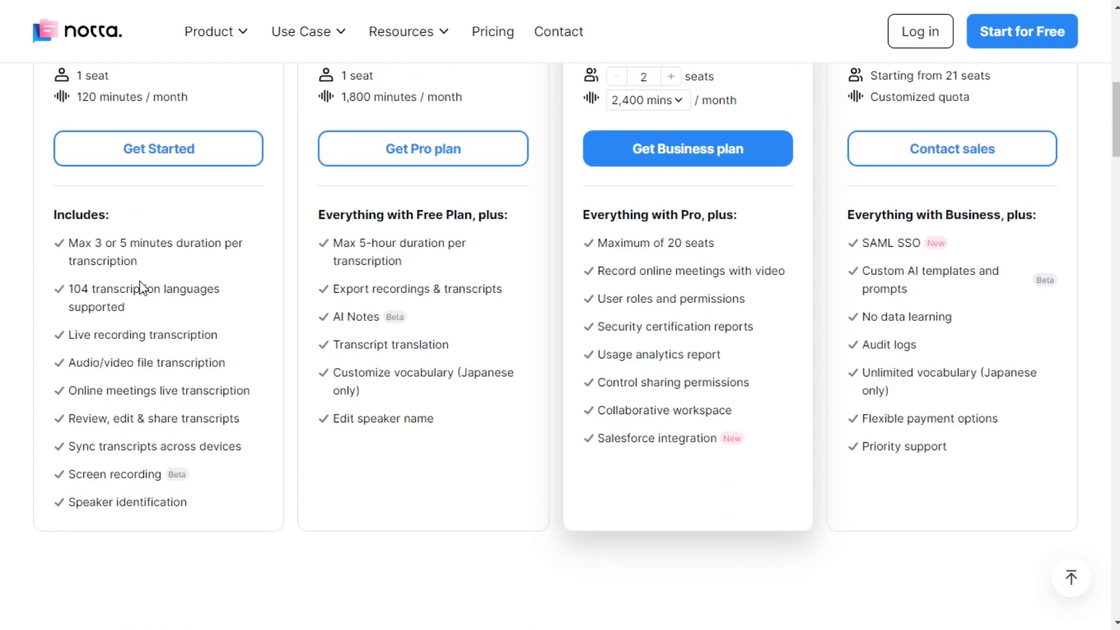
pyautogui.scroll(3)
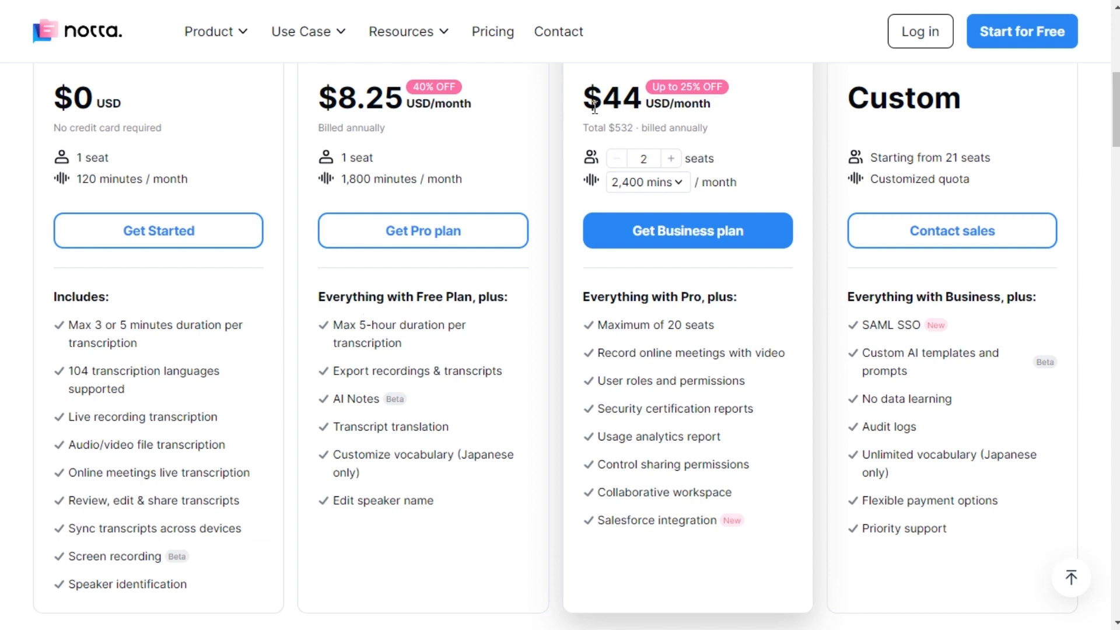
pyautogui.moveTo(605, 421)
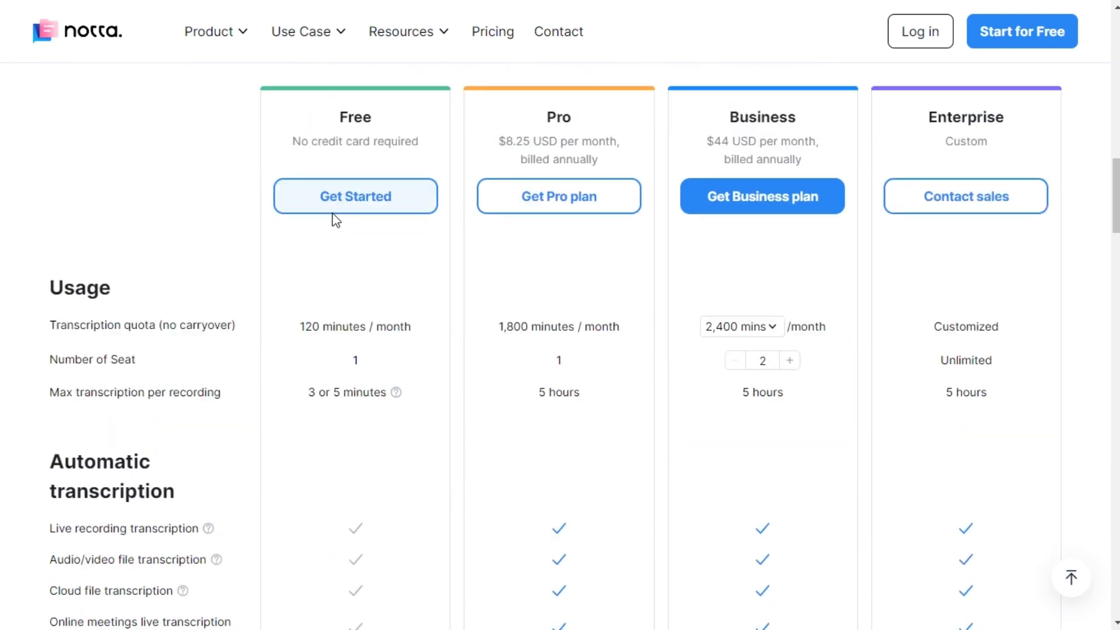
pyautogui.scroll(-3)
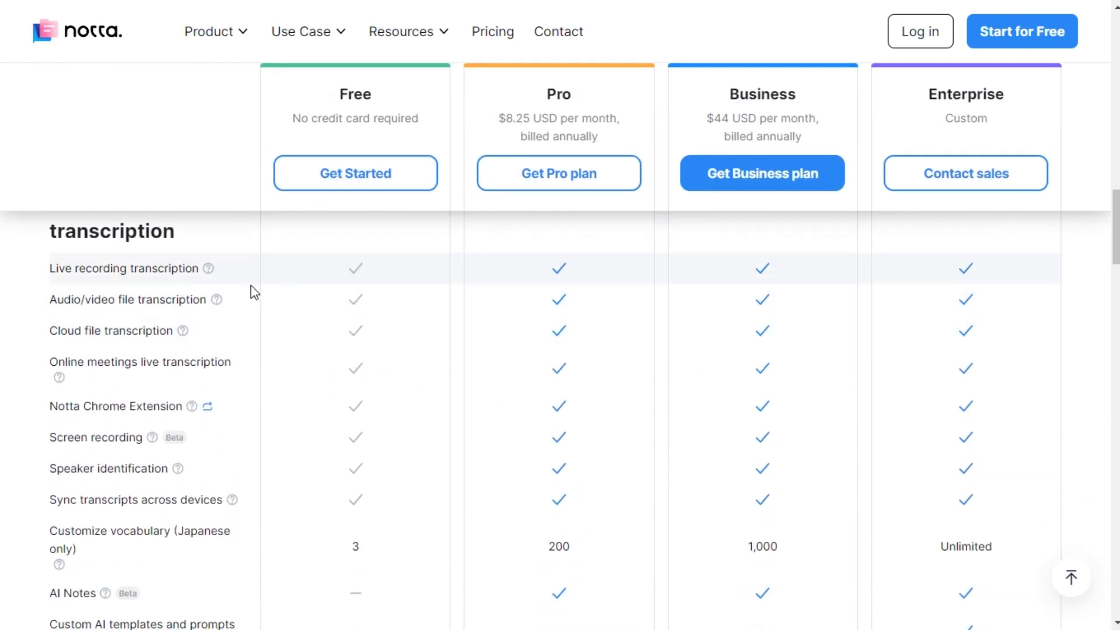
pyautogui.scroll(-3)
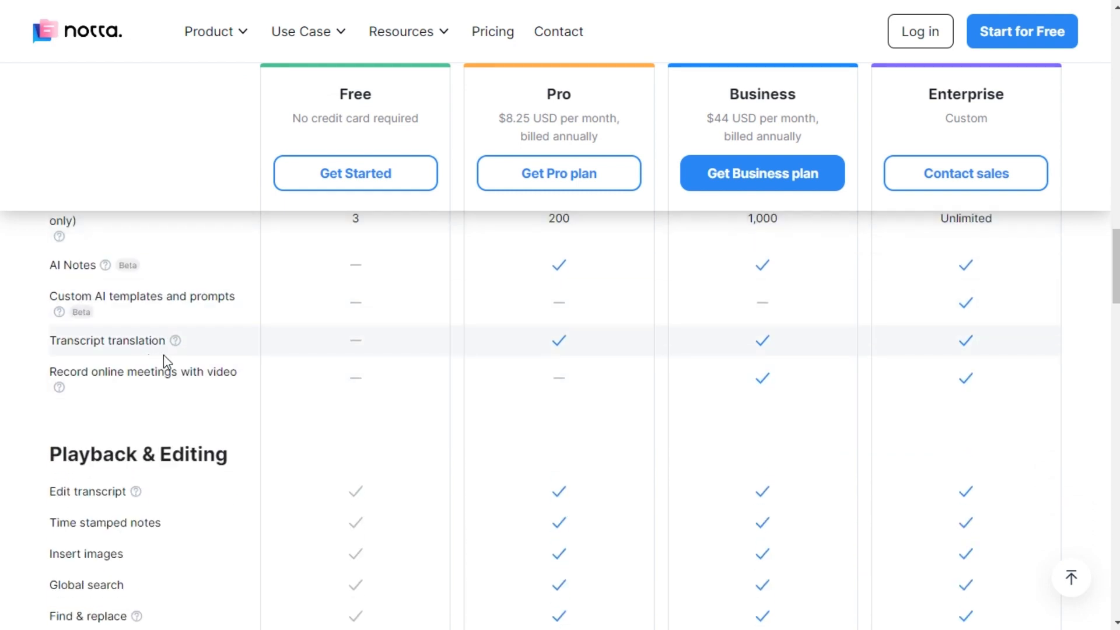
pyautogui.scroll(-3)
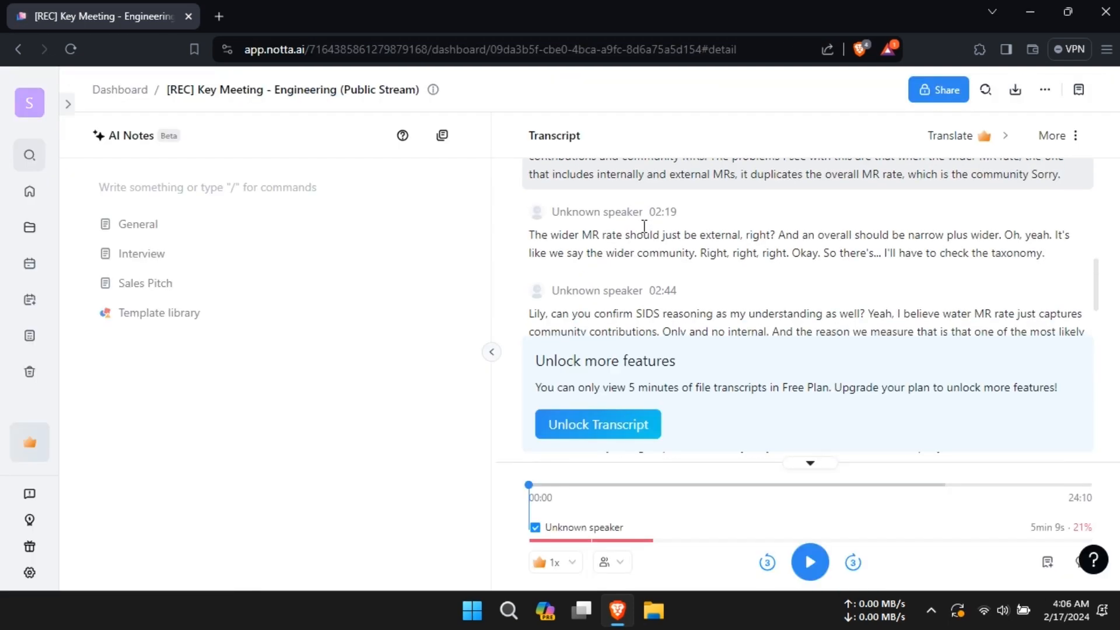
# Read the Key Meeting transcript to about four minutes, then return to the opening lines
pyautogui.scroll(-3)
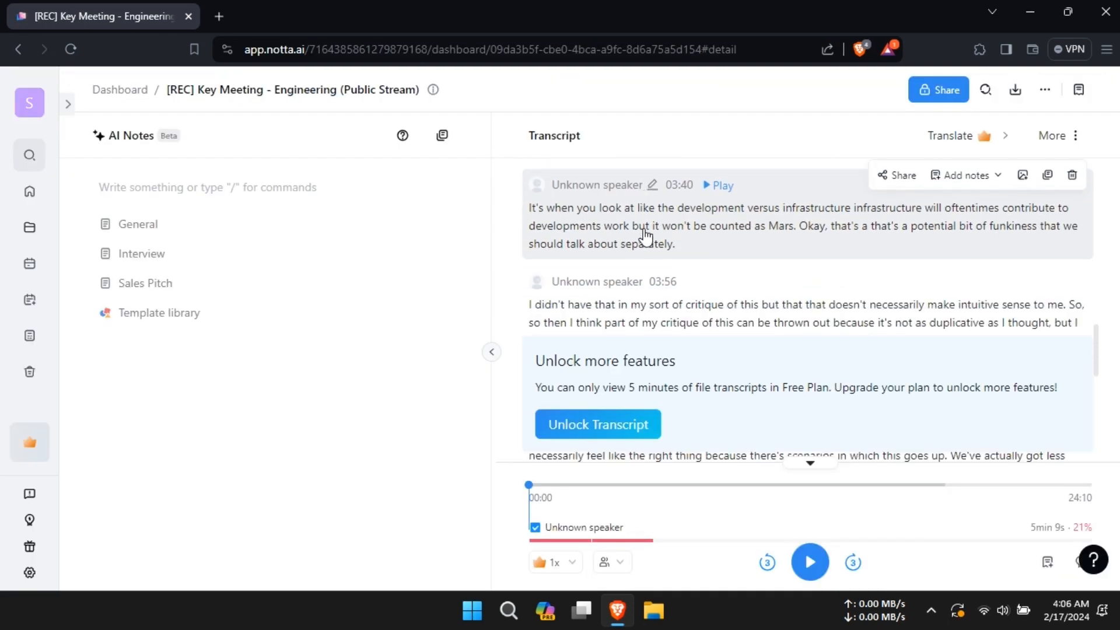
pyautogui.scroll(-3)
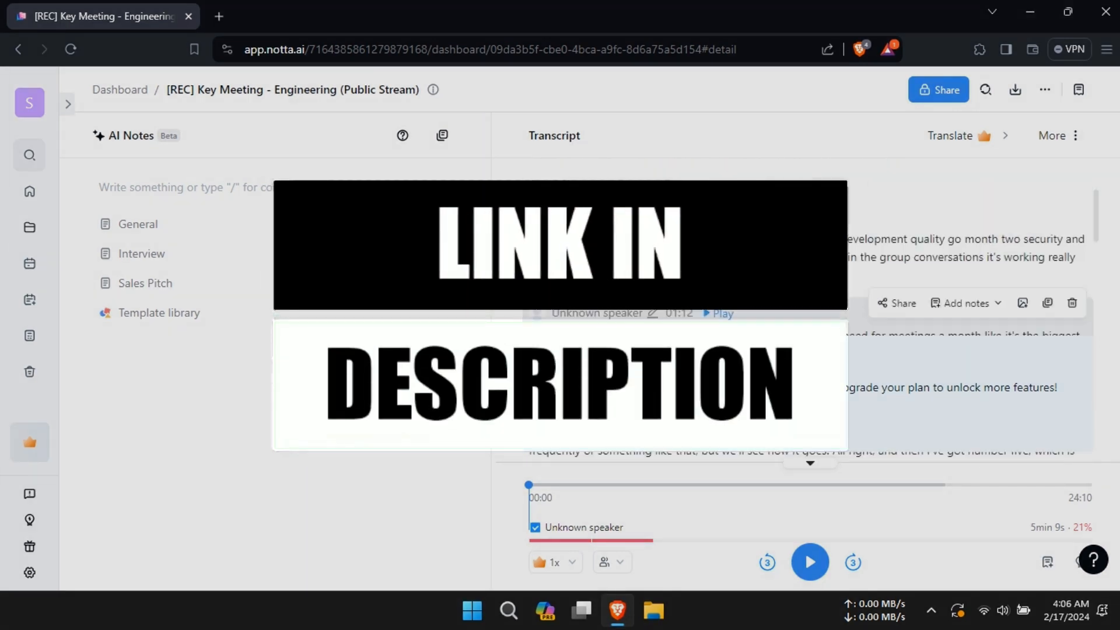
pyautogui.scroll(3)
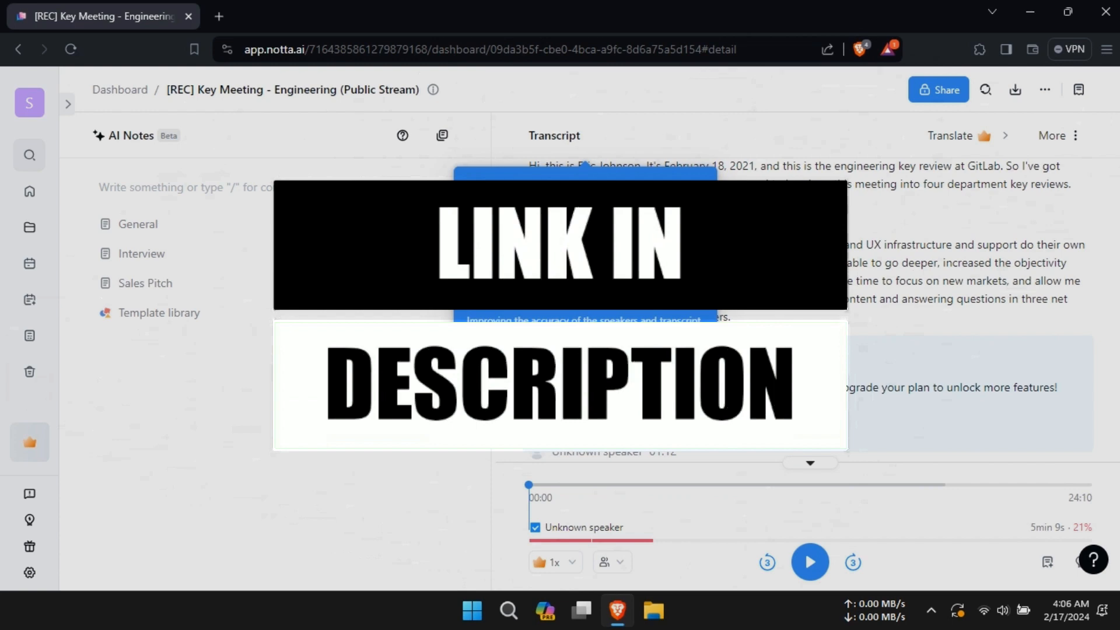